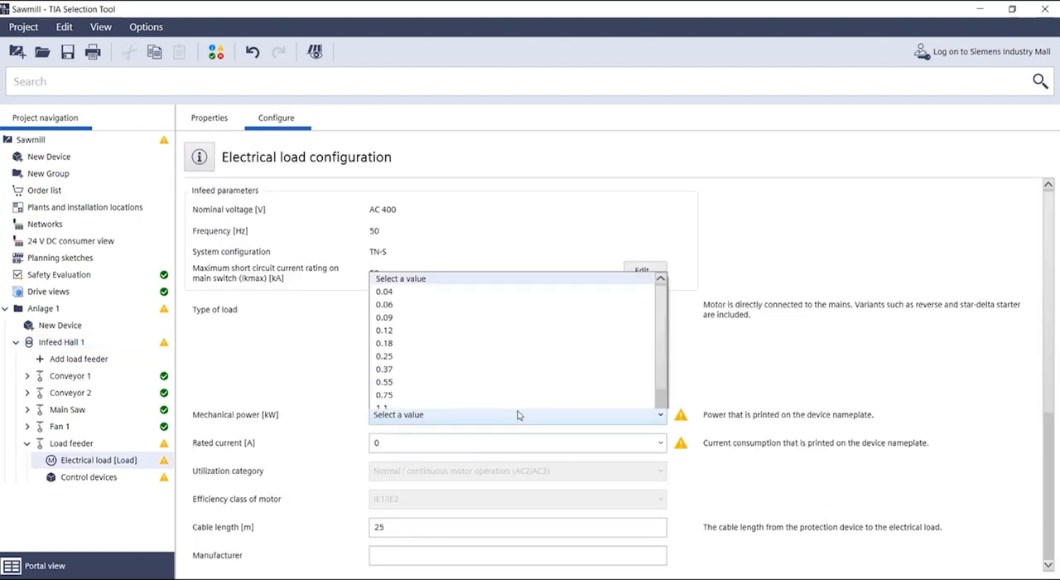
Step: Set the motor load's mechanical power to 4 kW, yielding a rated current of 8.5 A
scroll(down, 3)
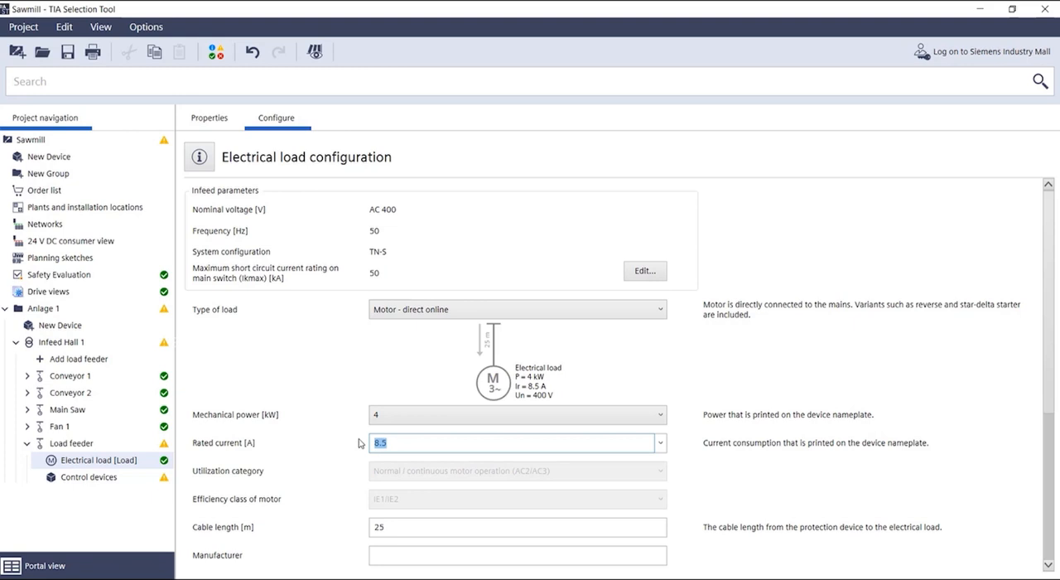
scroll(down, 3)
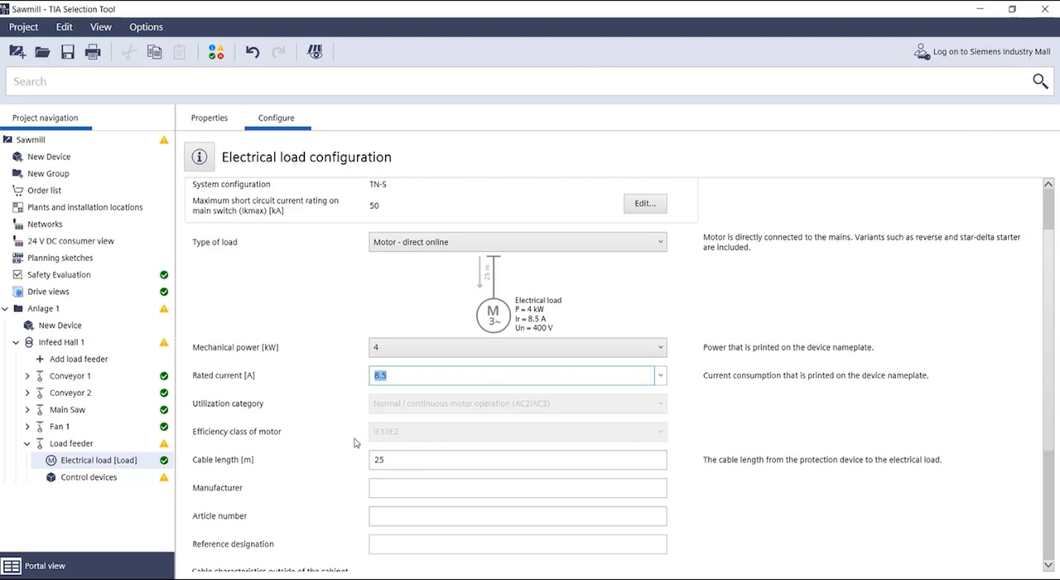
scroll(down, 3)
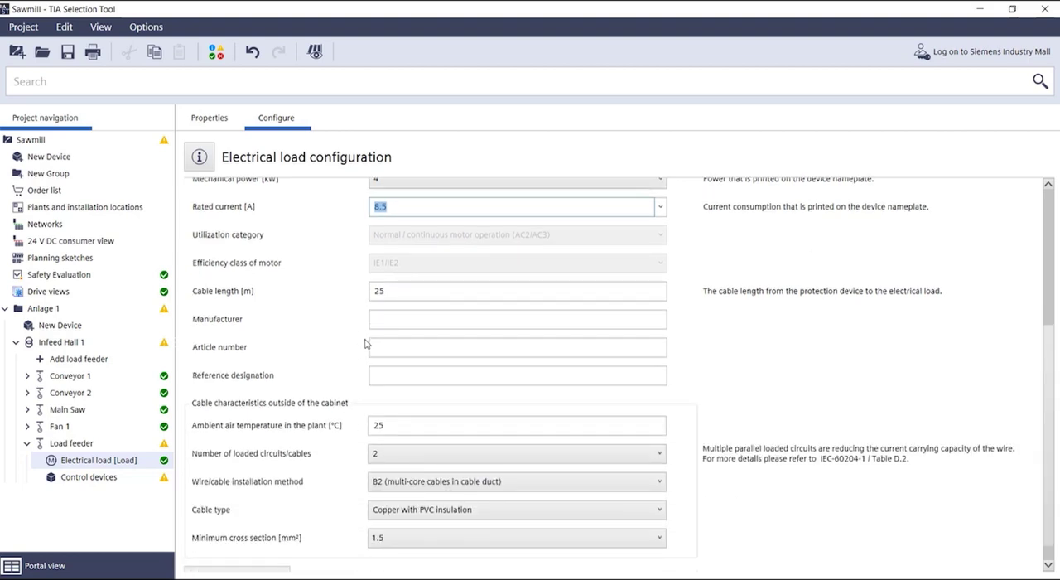
click(517, 292)
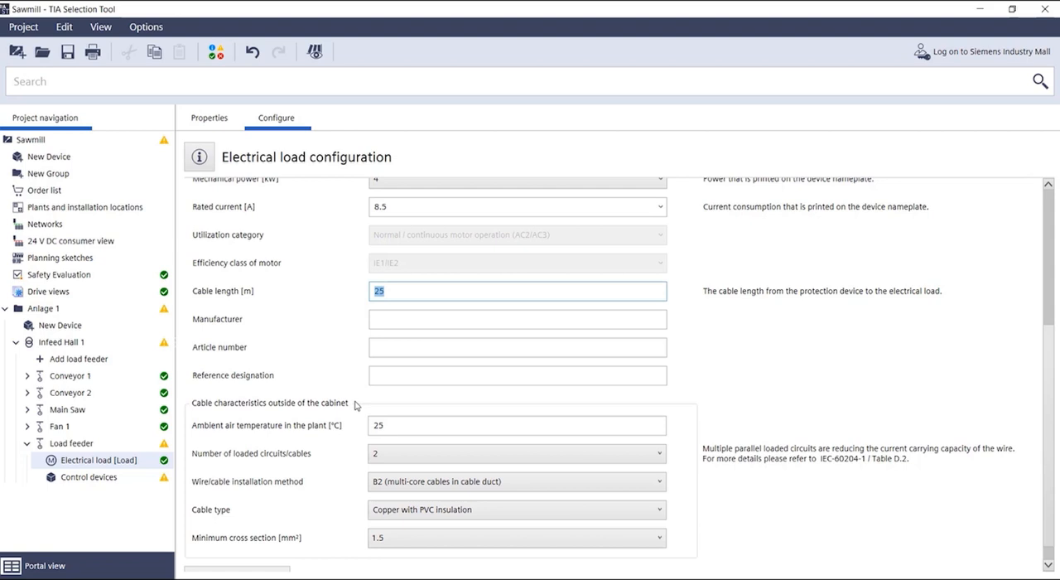
mouse_move(354, 421)
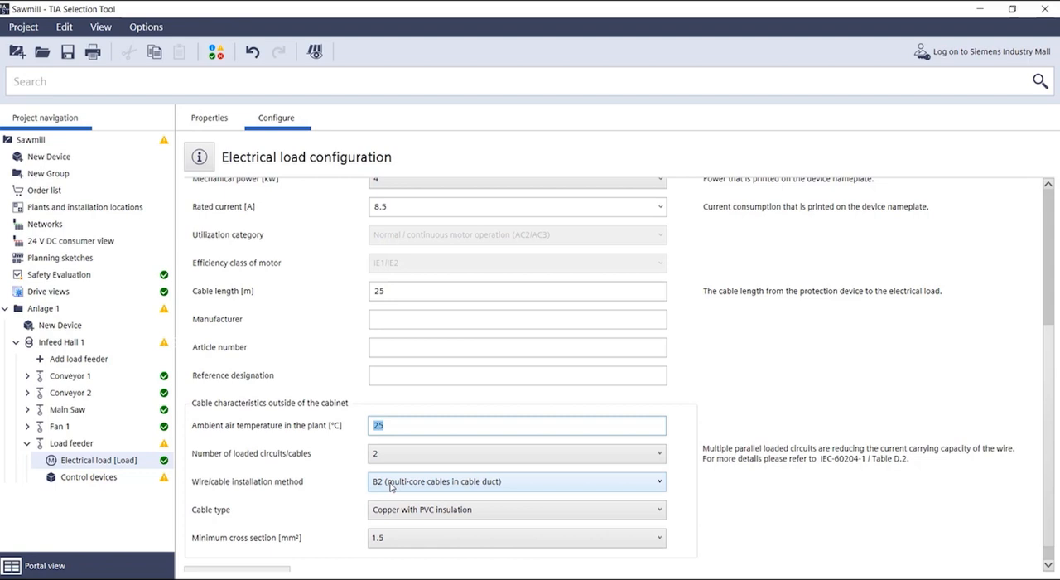
mouse_move(393, 497)
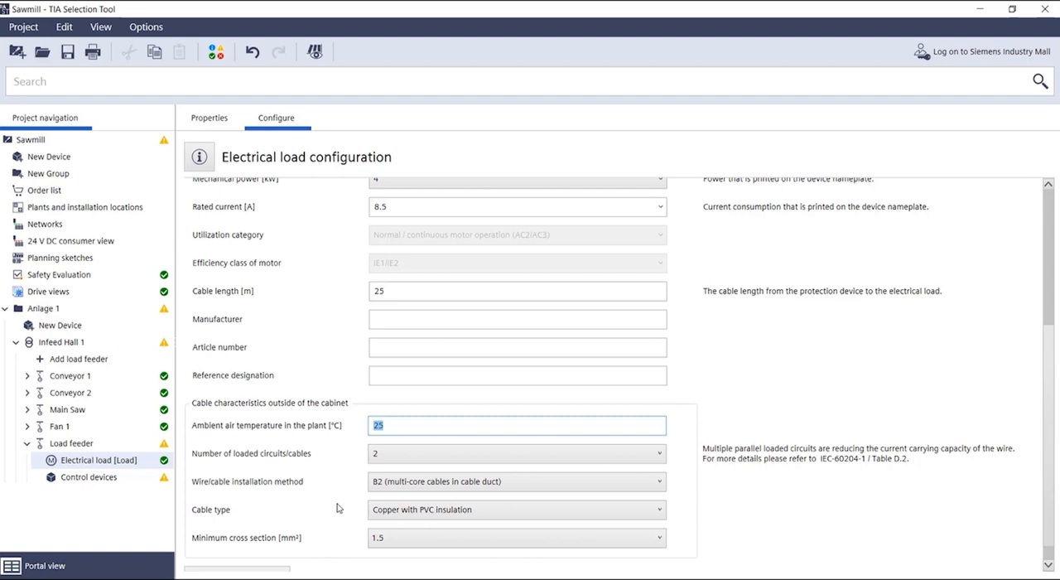
Step: Show the IEC settings for the SIRIUS load feeder's control devices (direct starter, 24 V DC)
scroll(down, 3)
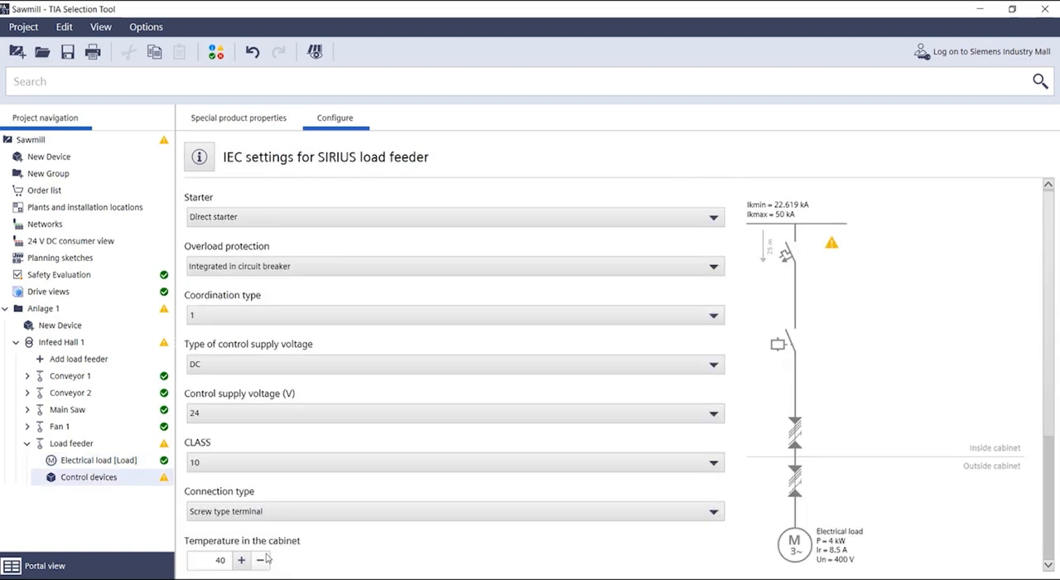
mouse_move(303, 325)
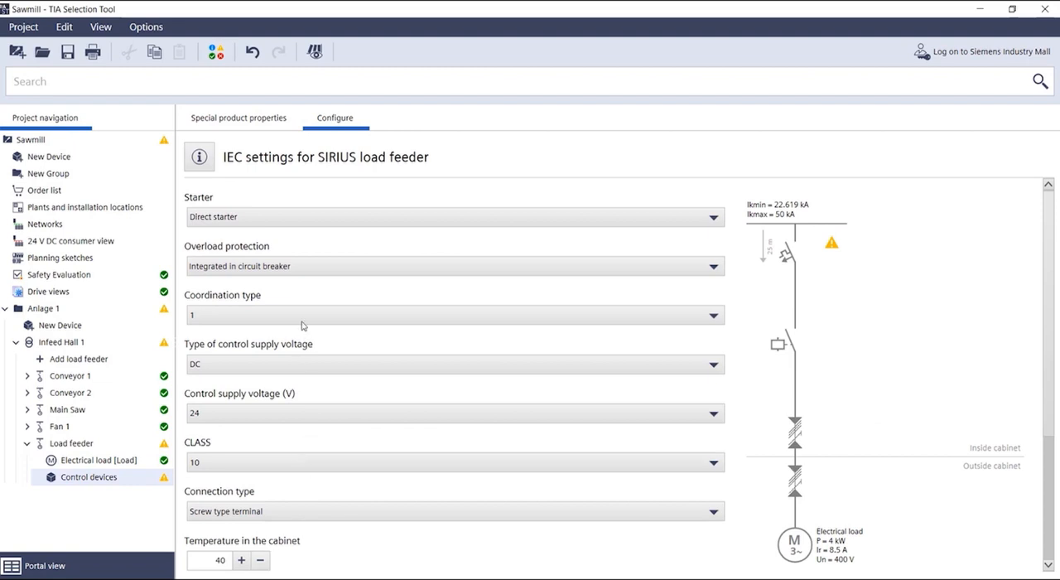
mouse_move(302, 470)
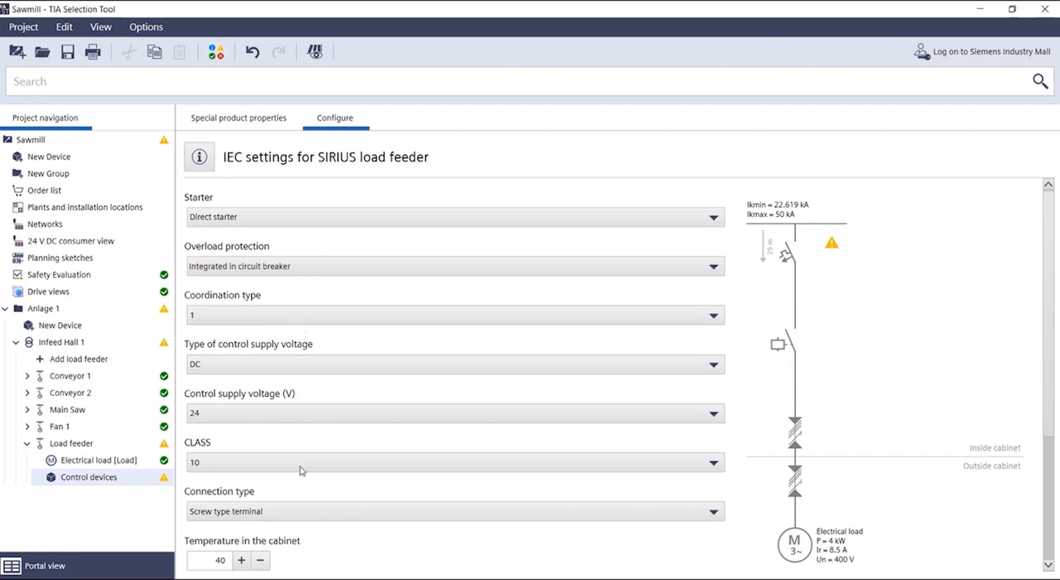
scroll(down, 3)
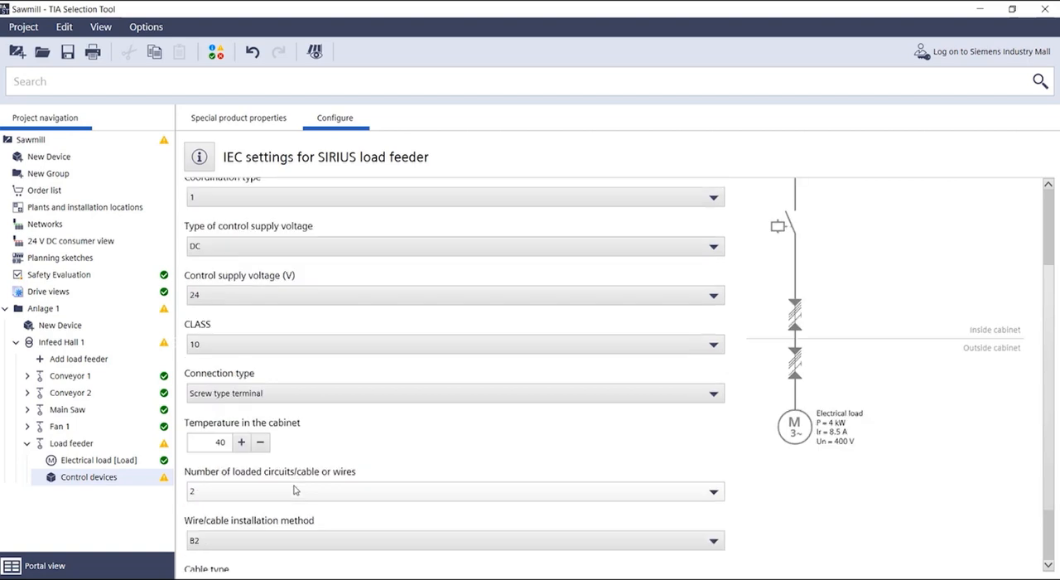
scroll(down, 3)
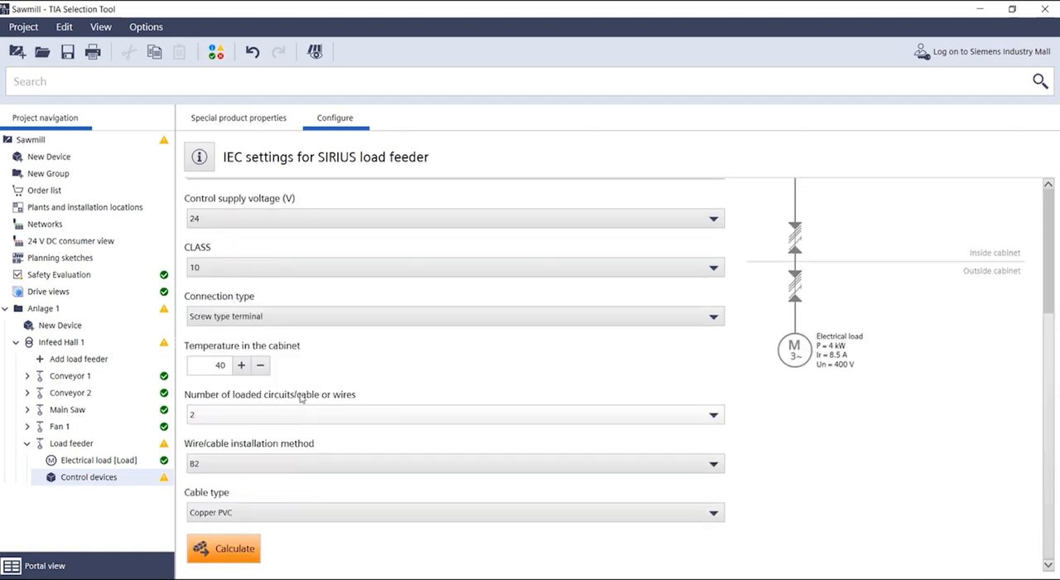
mouse_move(299, 525)
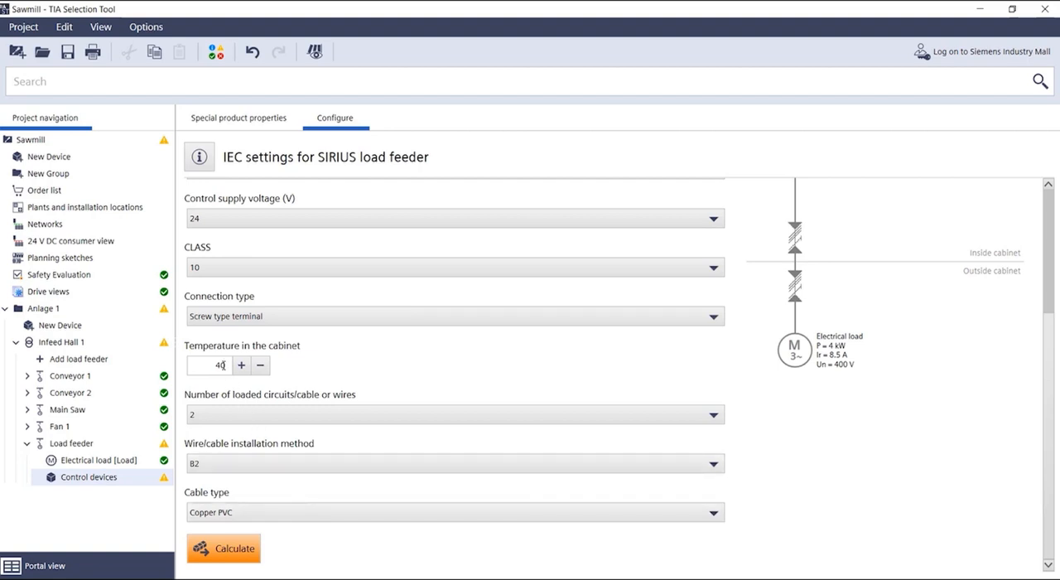
mouse_move(222, 381)
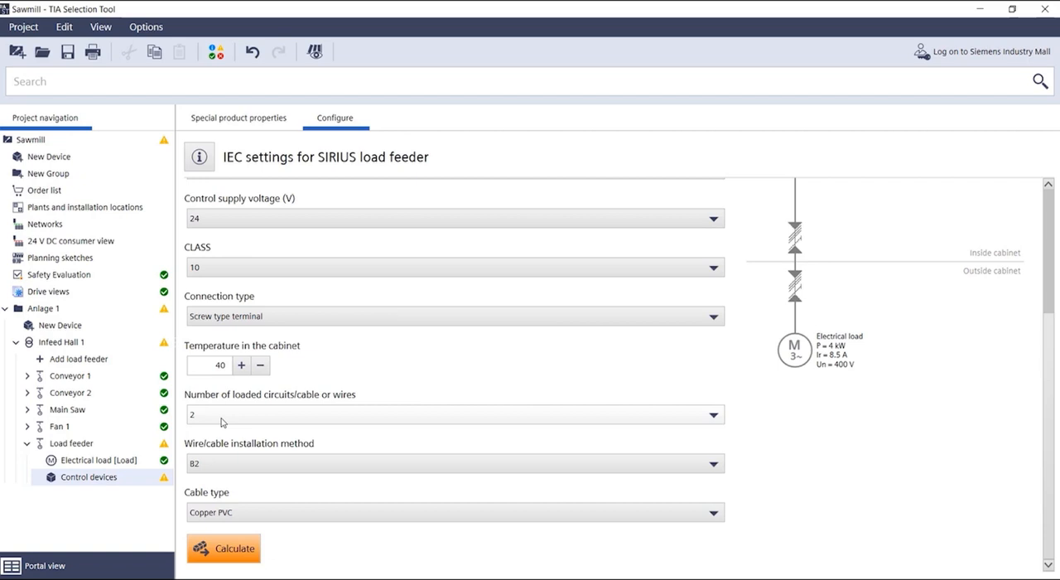
mouse_move(219, 464)
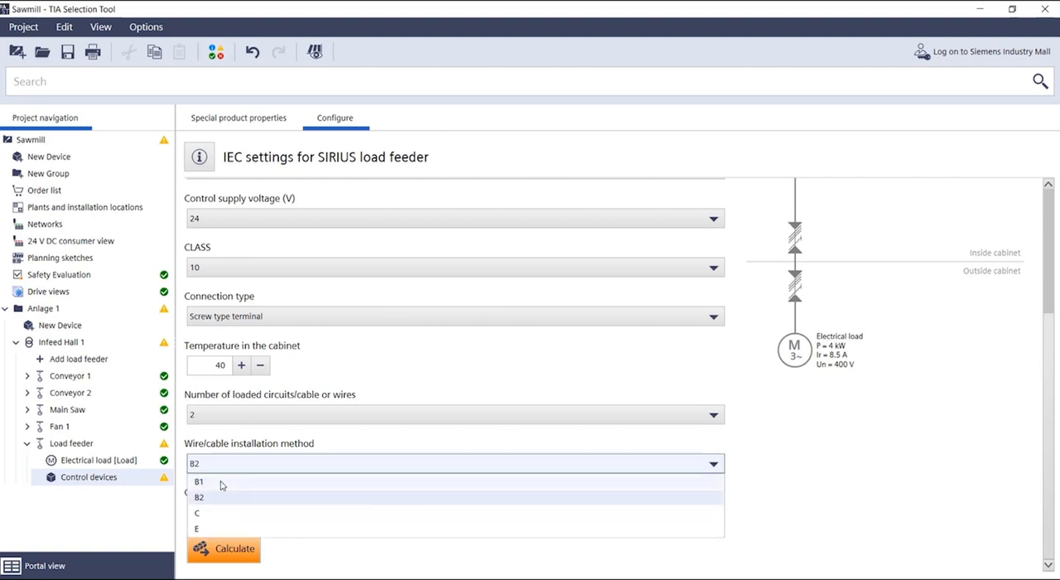
Step: Choose installation method B1 and calculate the control devices, giving 2.5 mm² cable cross-sections
click(198, 480)
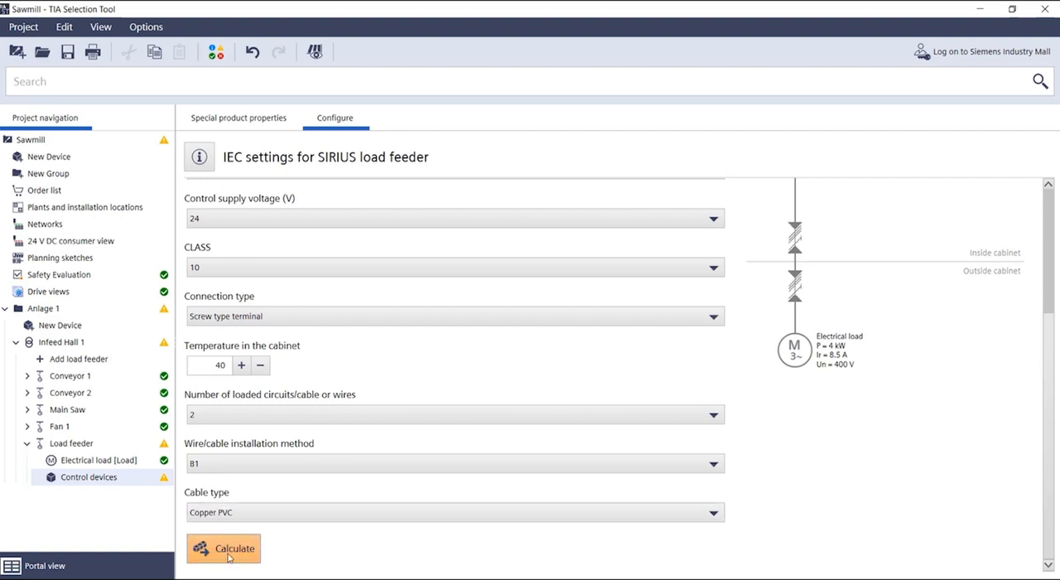
mouse_move(330, 557)
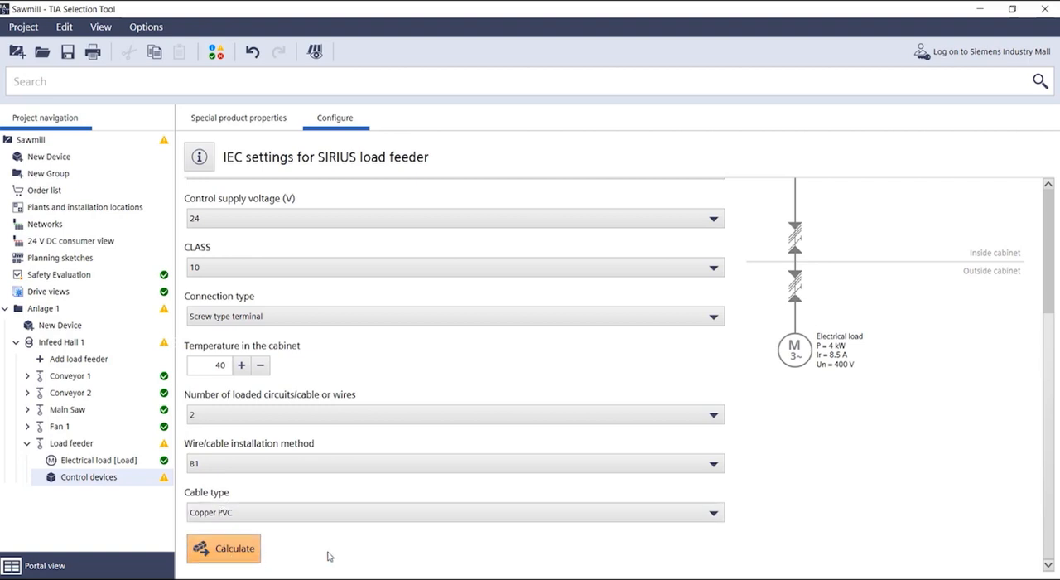
click(222, 547)
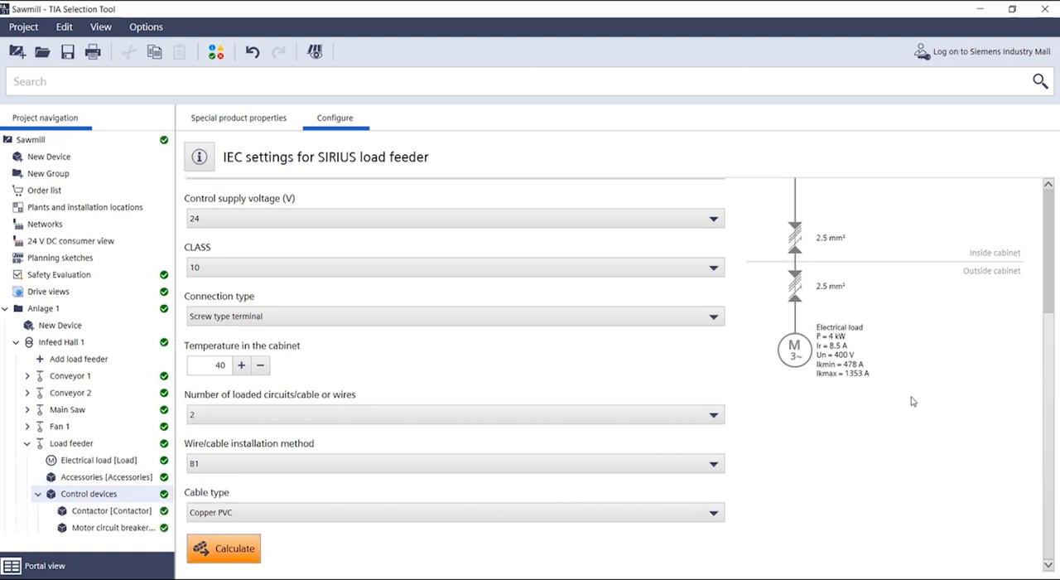